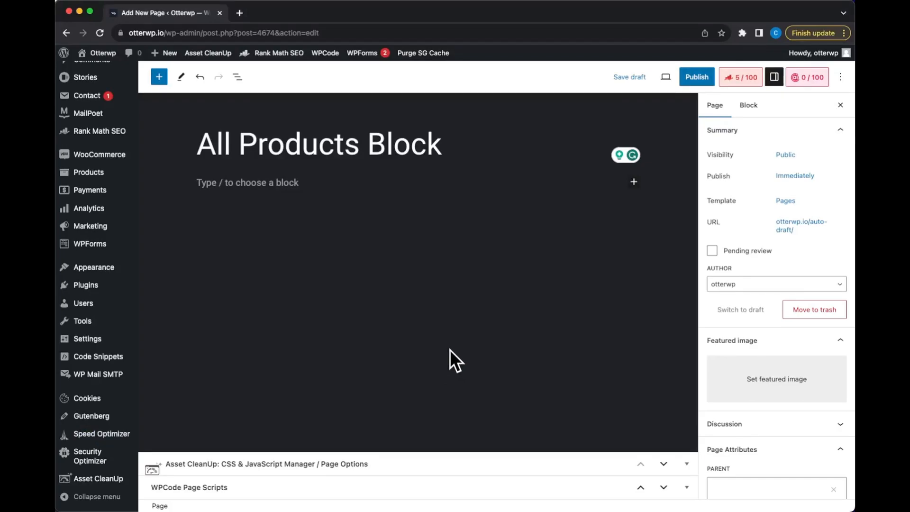
mouse_move(634, 182)
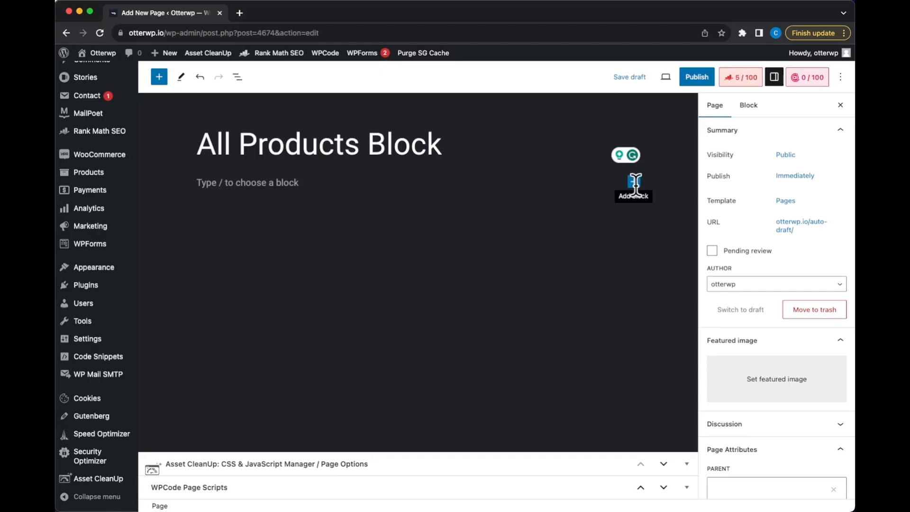
Search the inline block inserter for "all" so the All Products block appears in the results
click(634, 182)
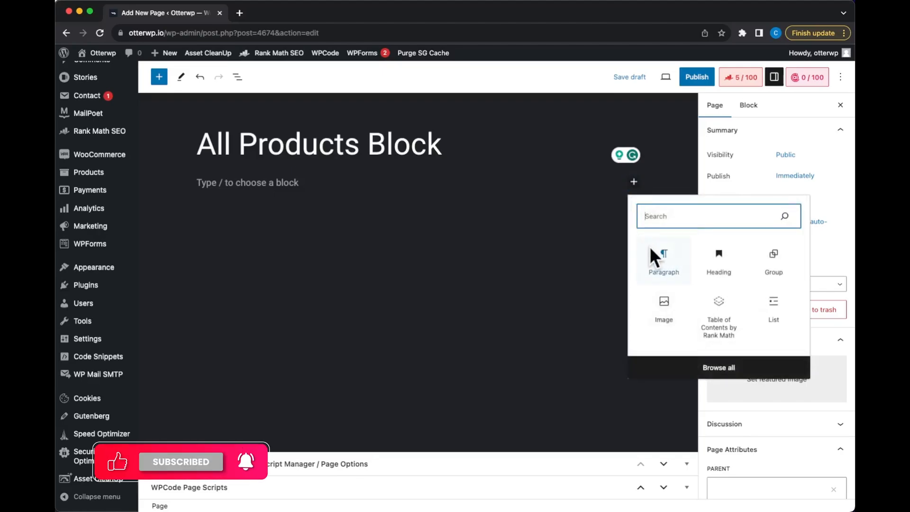
mouse_move(663, 307)
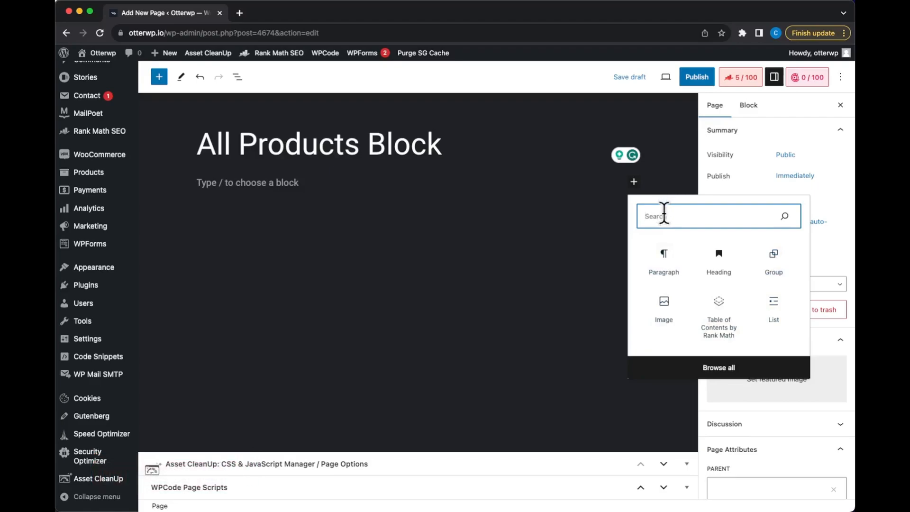
text(a)
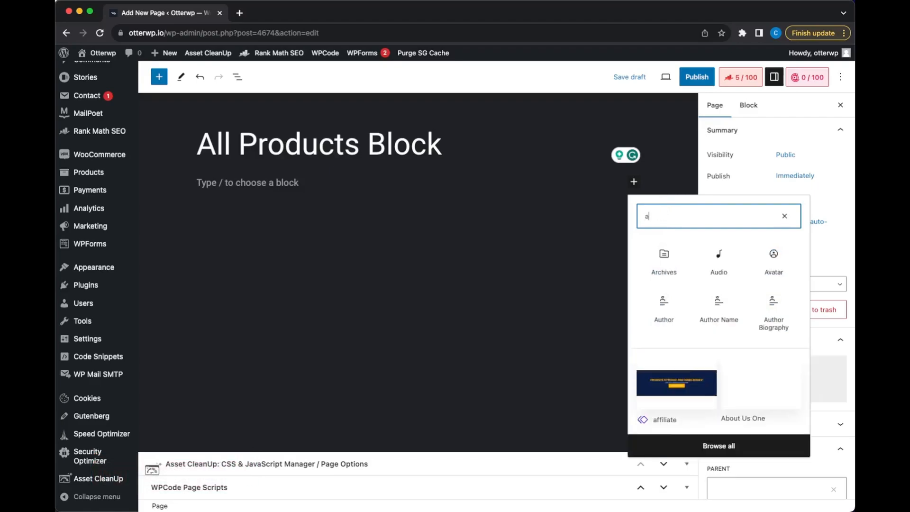
text(ll)
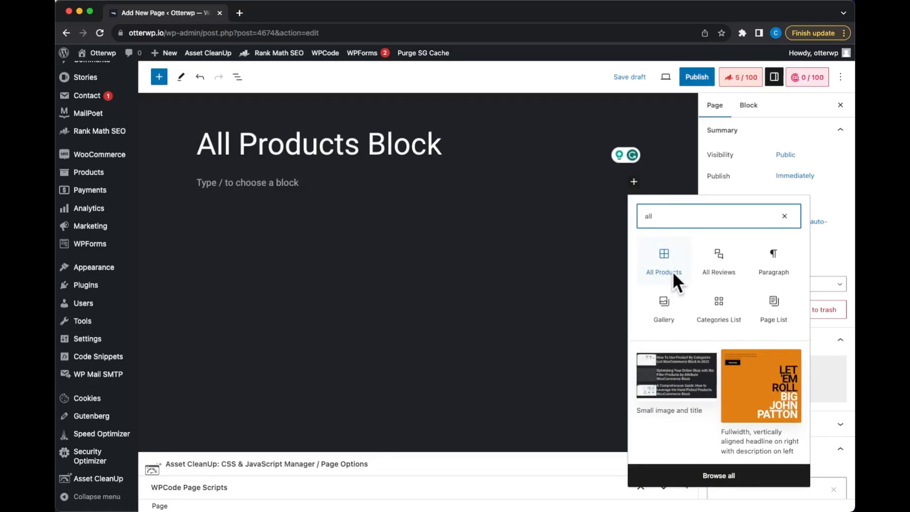
mouse_move(728, 490)
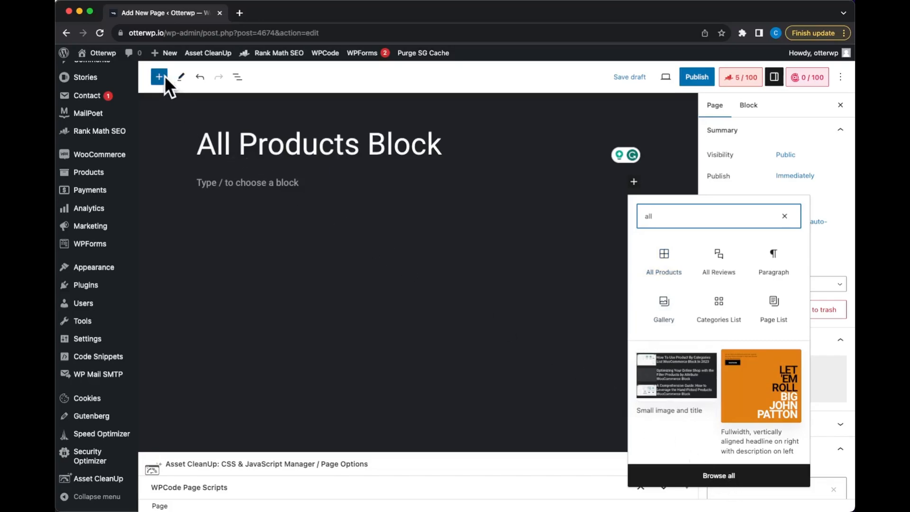
mouse_move(160, 77)
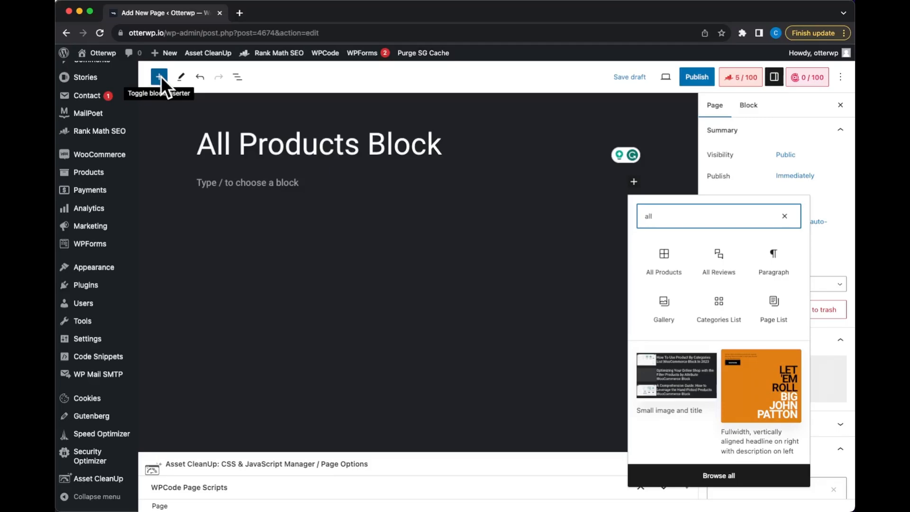
Scroll the full block library down through the WooCommerce blocks and filter it by "a"
click(159, 76)
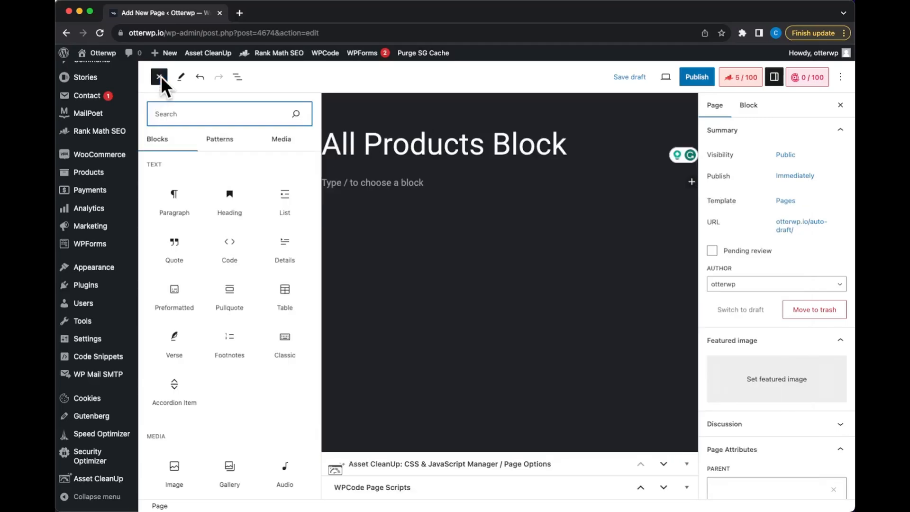
scroll(down, 3)
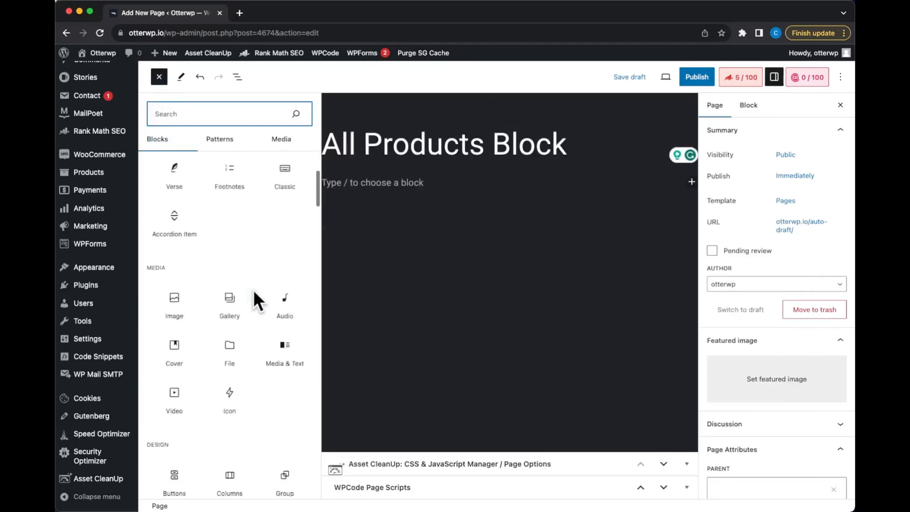
scroll(down, 3)
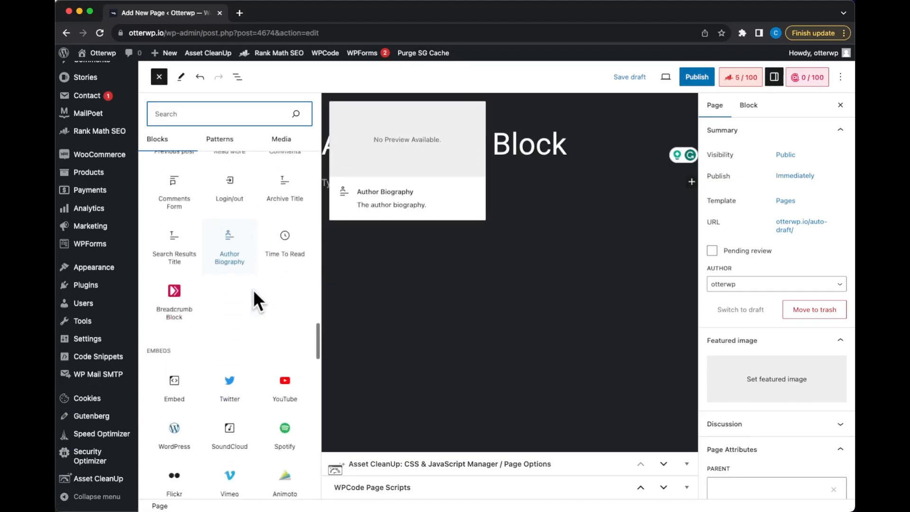
scroll(down, 3)
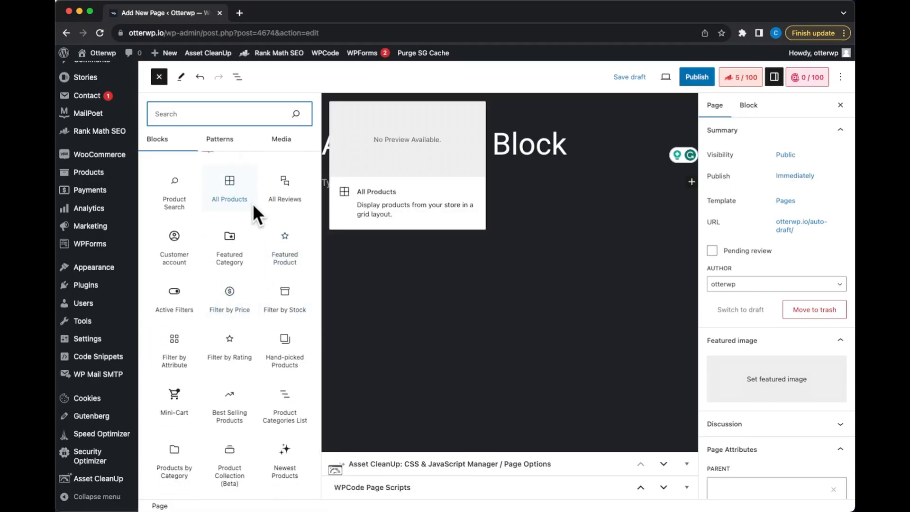
mouse_move(238, 205)
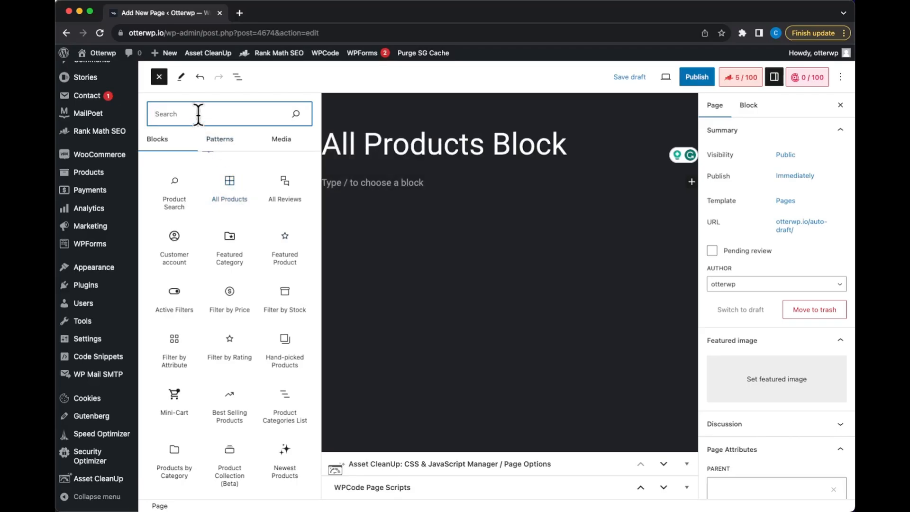
text(al)
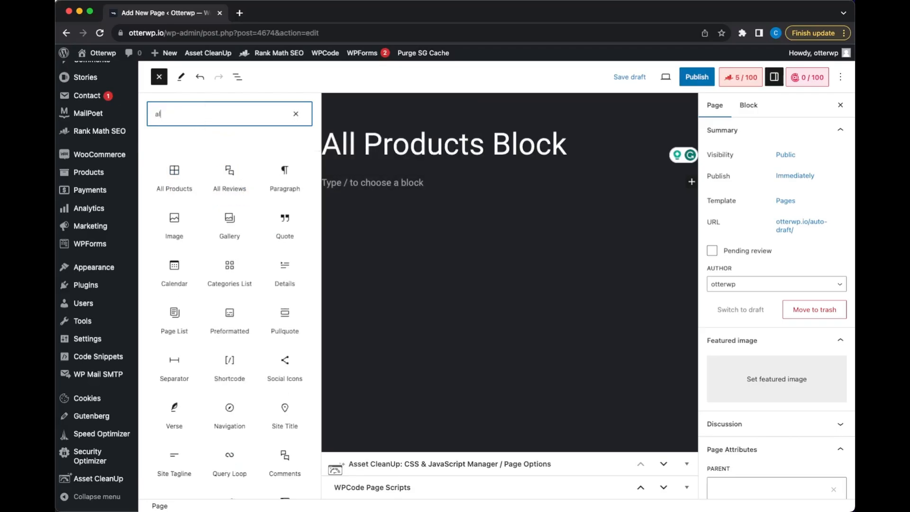
mouse_move(175, 177)
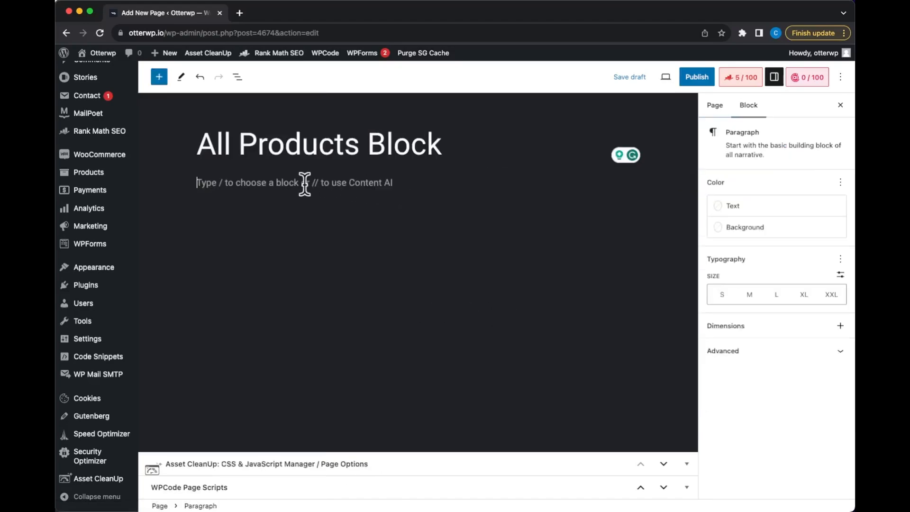
Insert the All Products grid below the title via the /al slash command
text(/)
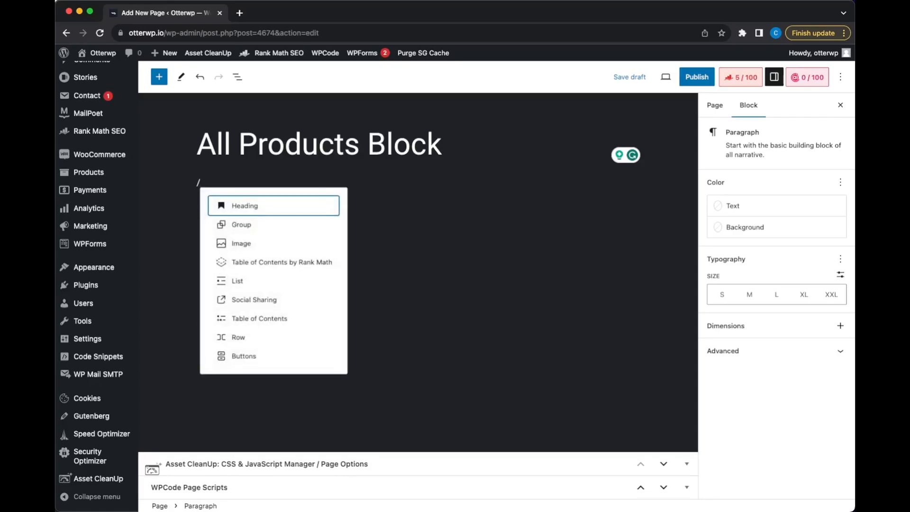
text(al)
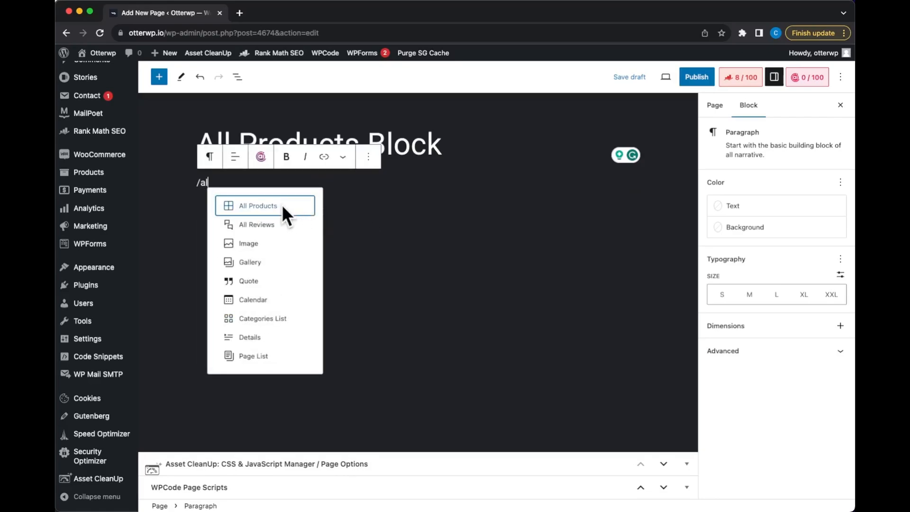
click(257, 206)
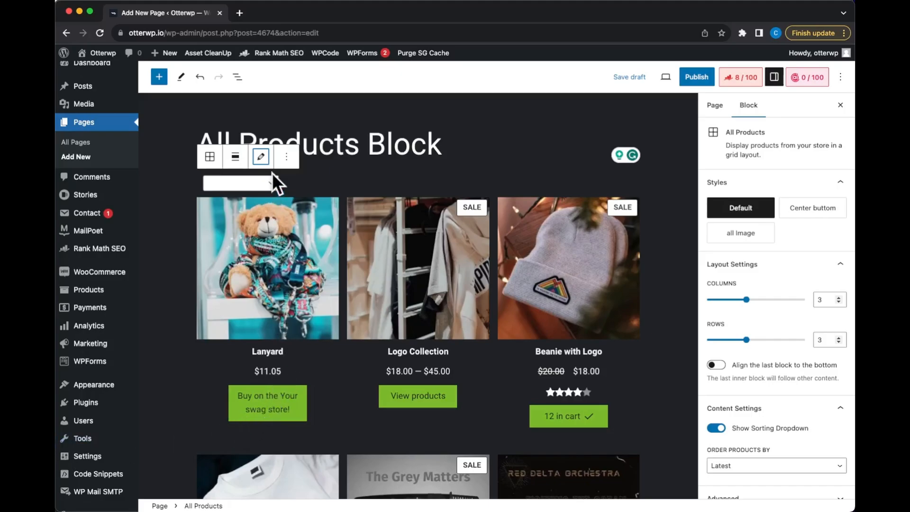
click(260, 157)
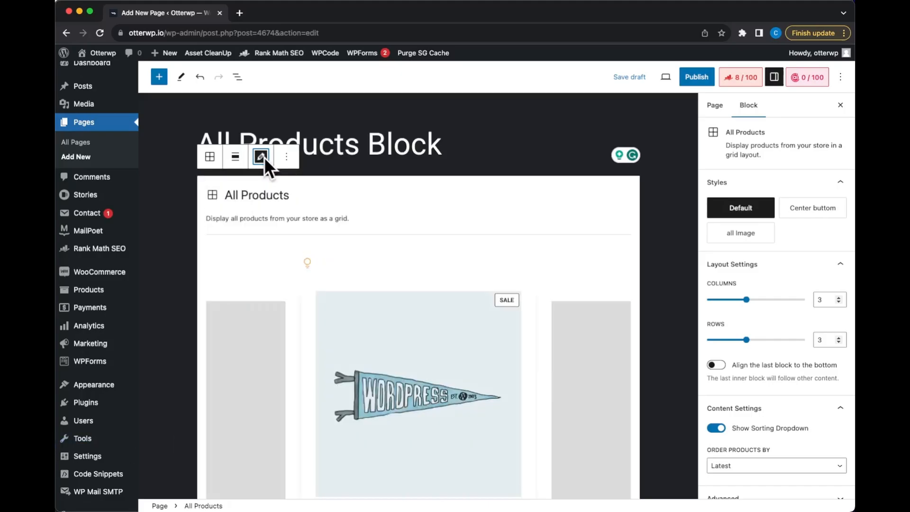
click(260, 157)
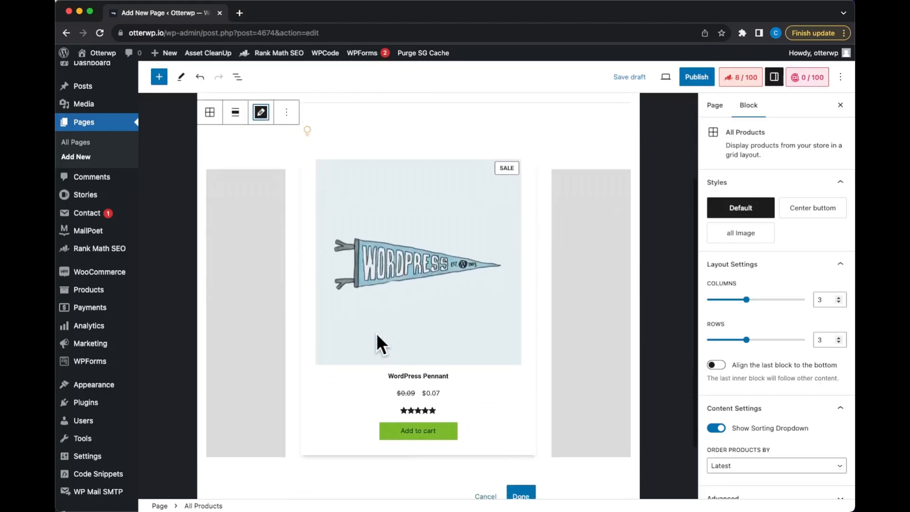
scroll(down, 3)
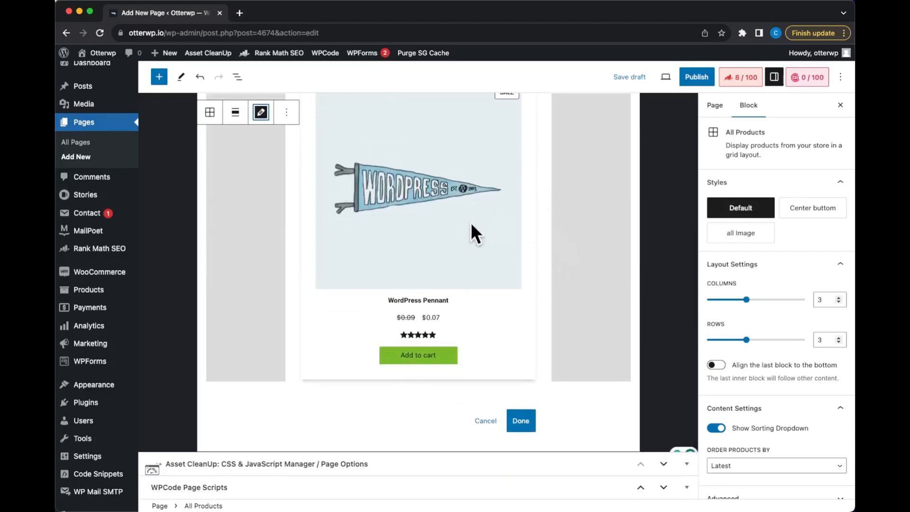
mouse_move(485, 421)
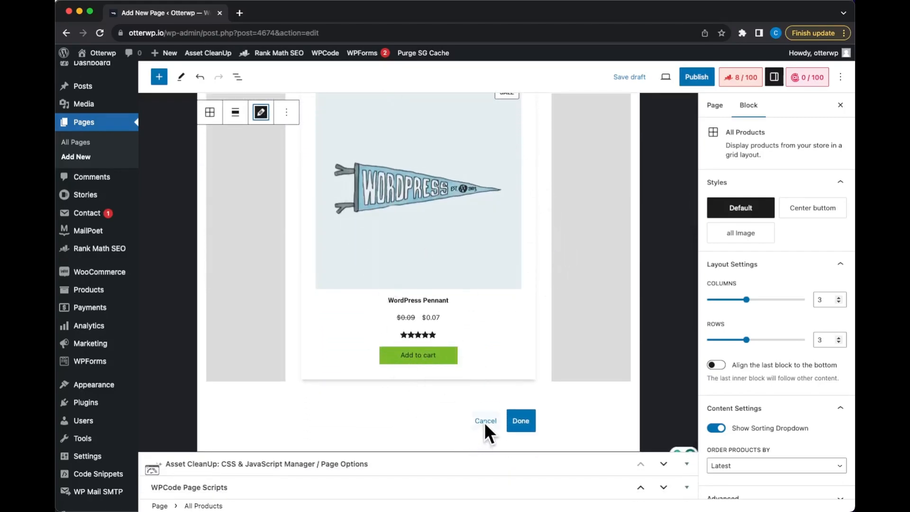
click(521, 420)
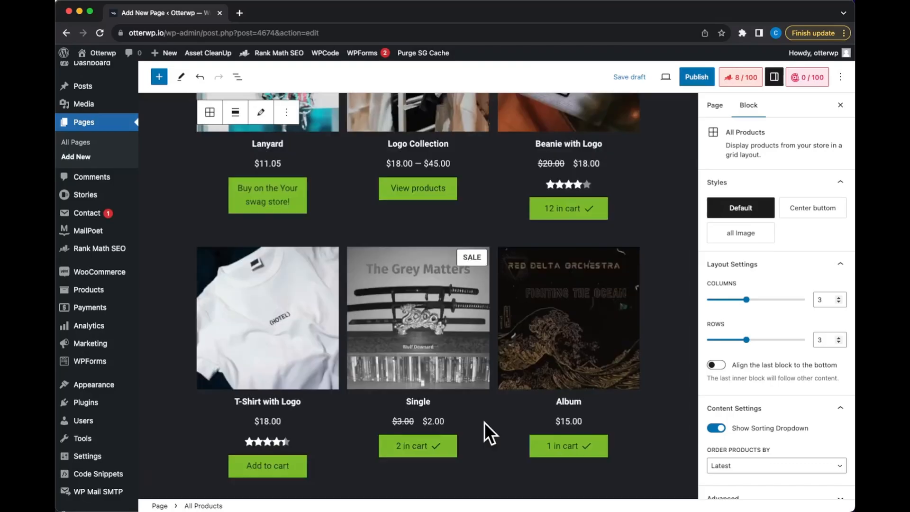
Toggle Show Sorting Dropdown off and on again, then list the Order Products By choices
scroll(up, 3)
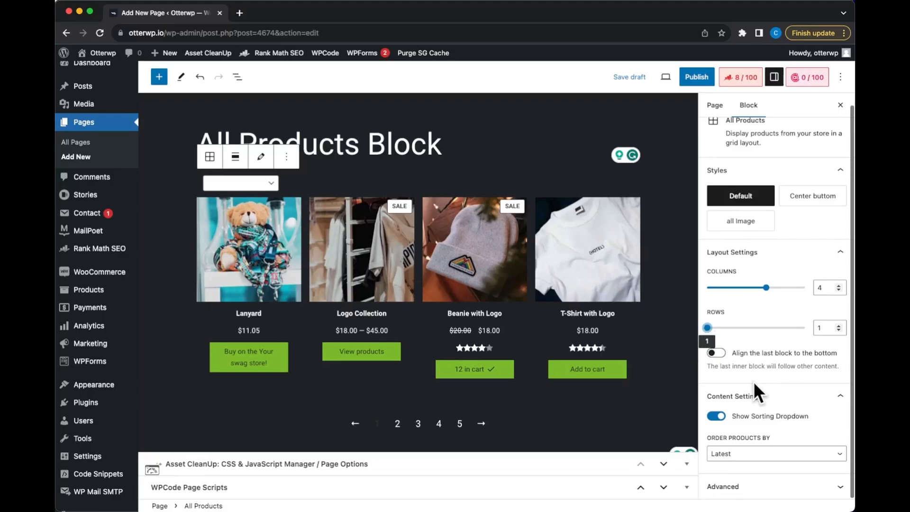
mouse_move(307, 219)
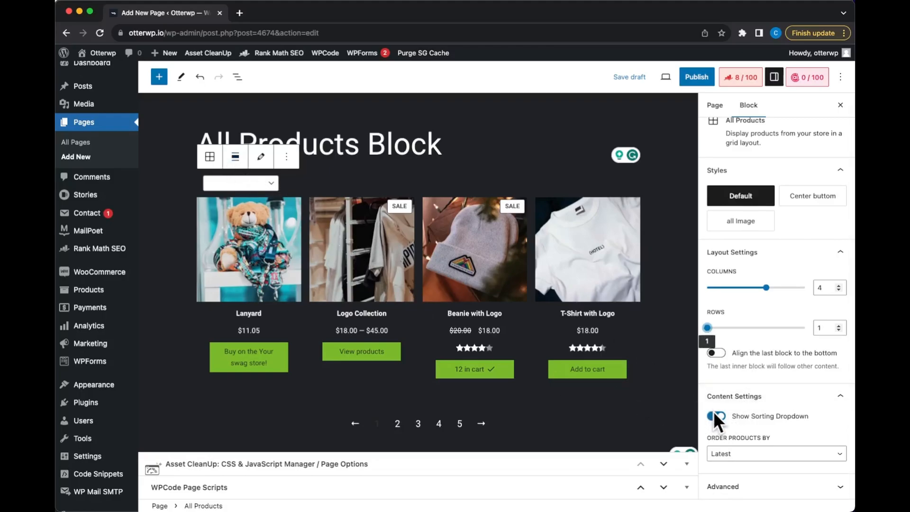
click(716, 415)
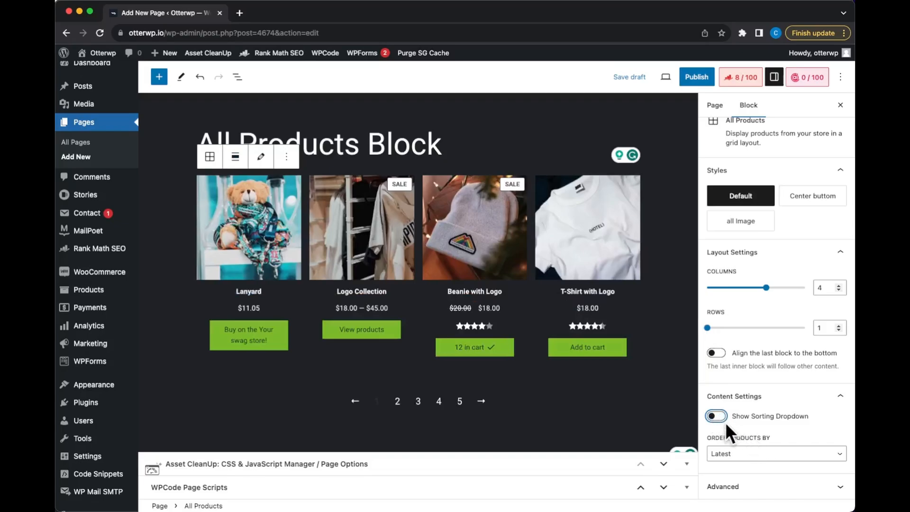
click(716, 415)
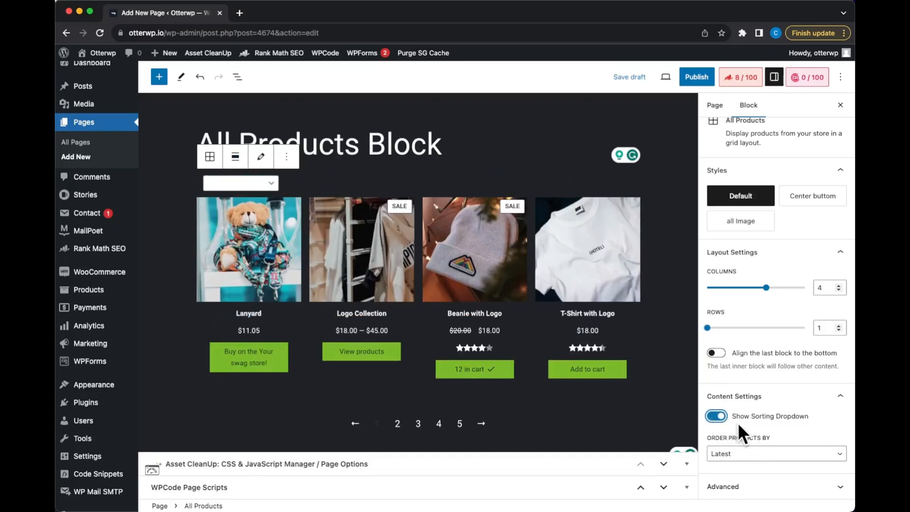
click(776, 453)
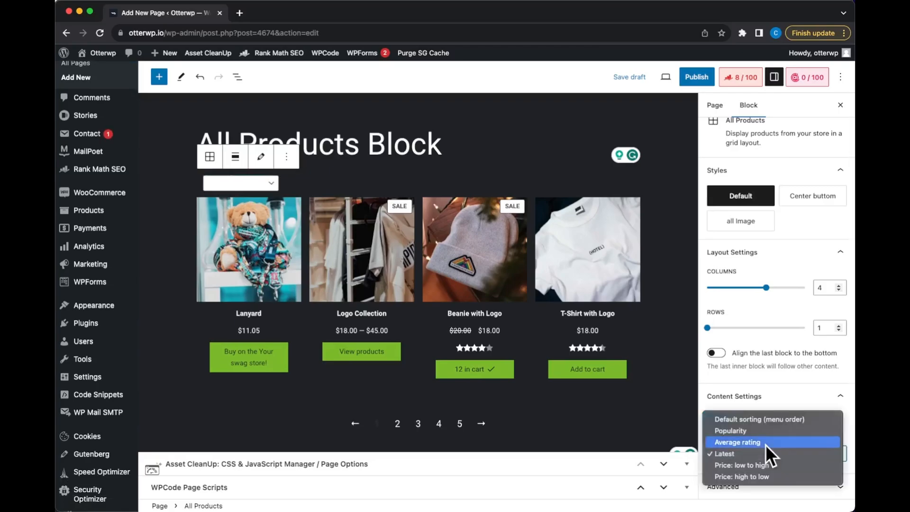
mouse_move(766, 419)
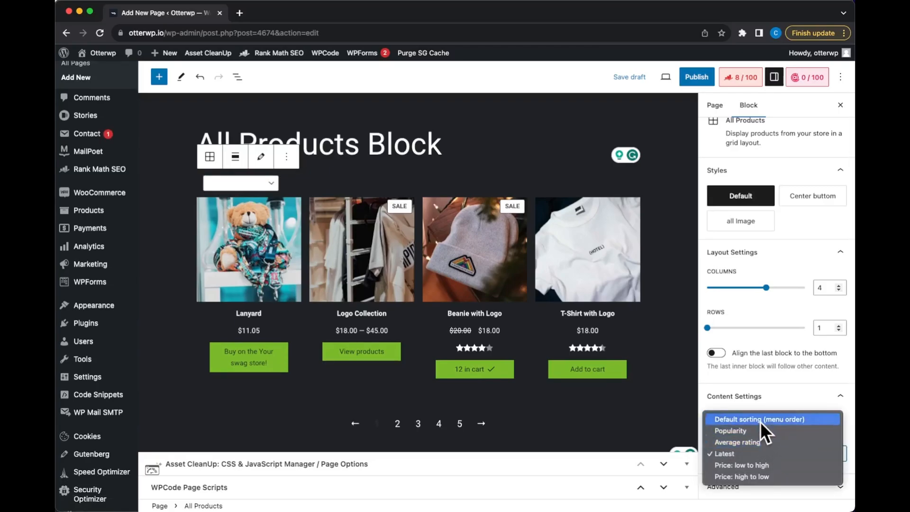
mouse_move(760, 464)
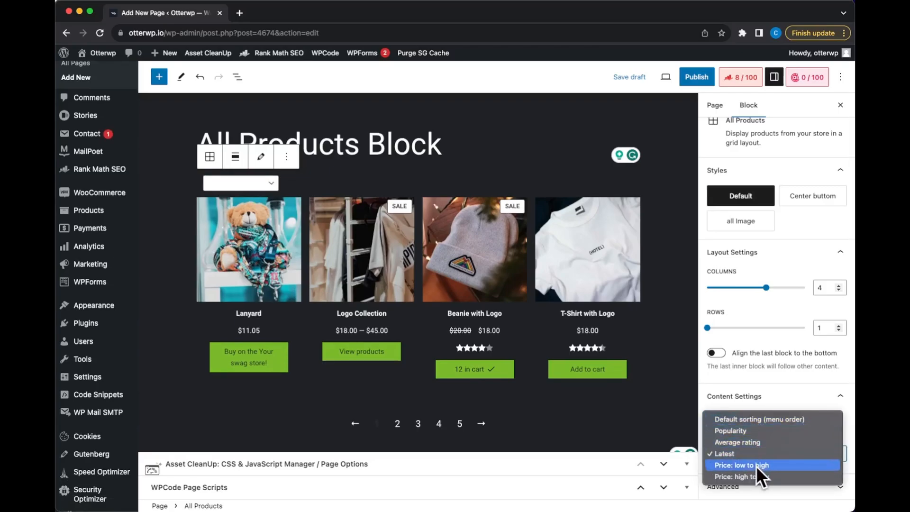
mouse_move(754, 453)
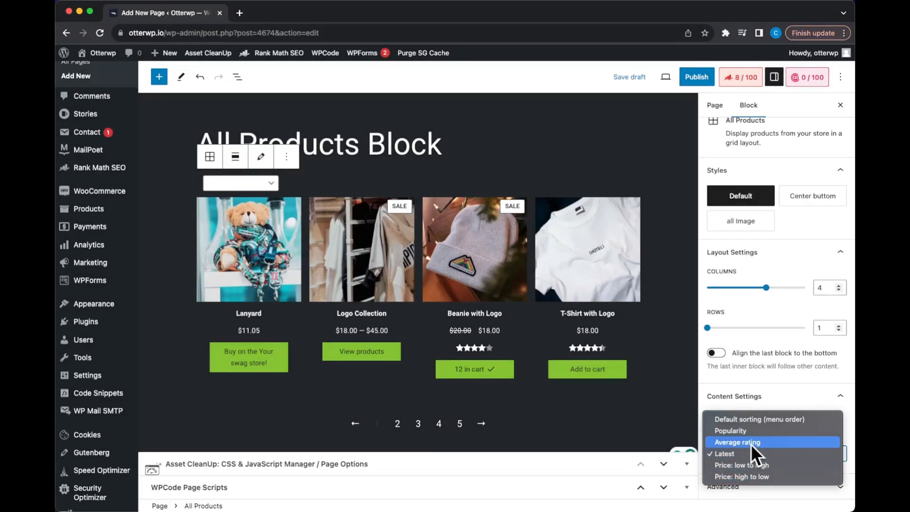
mouse_move(260, 164)
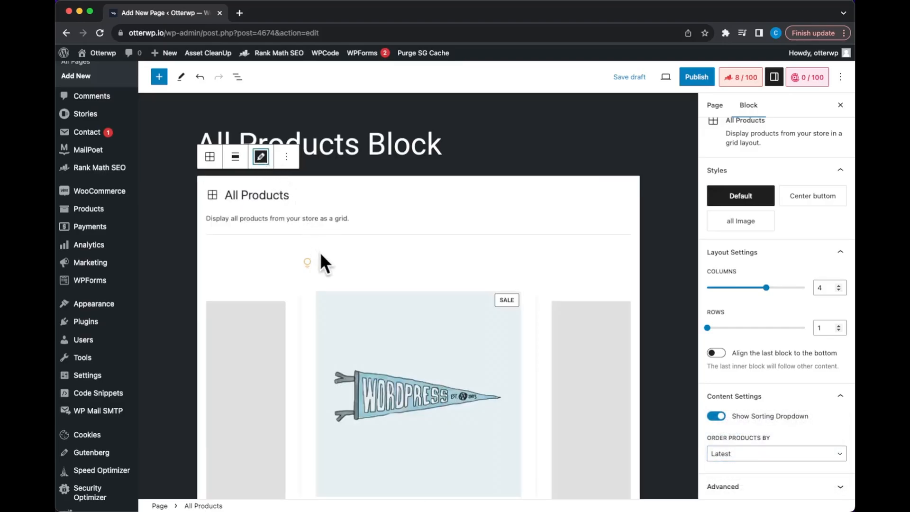
Select the Add to Cart Button in the product layout and browse all available product element blocks
scroll(down, 3)
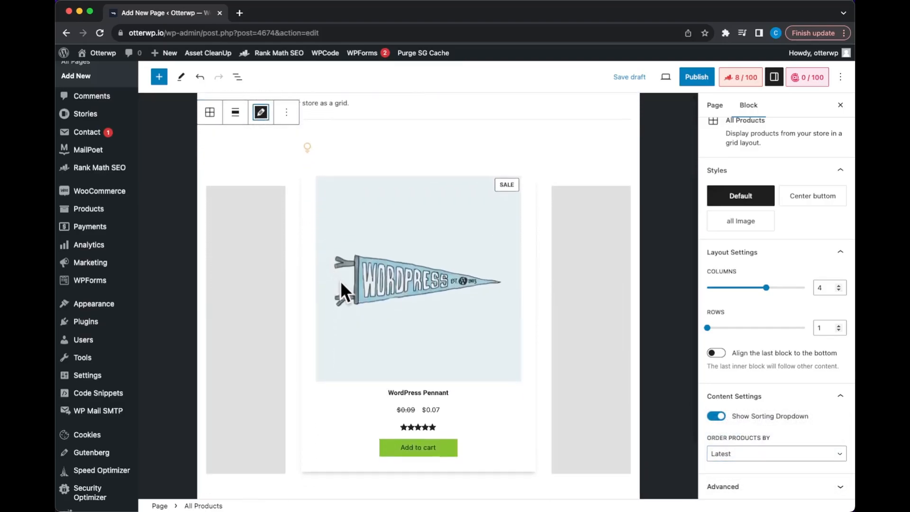
mouse_move(427, 454)
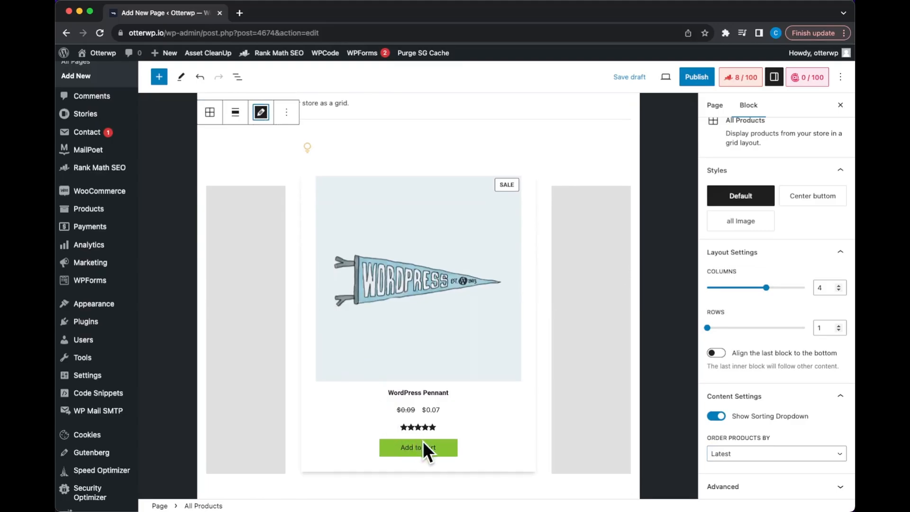
click(417, 446)
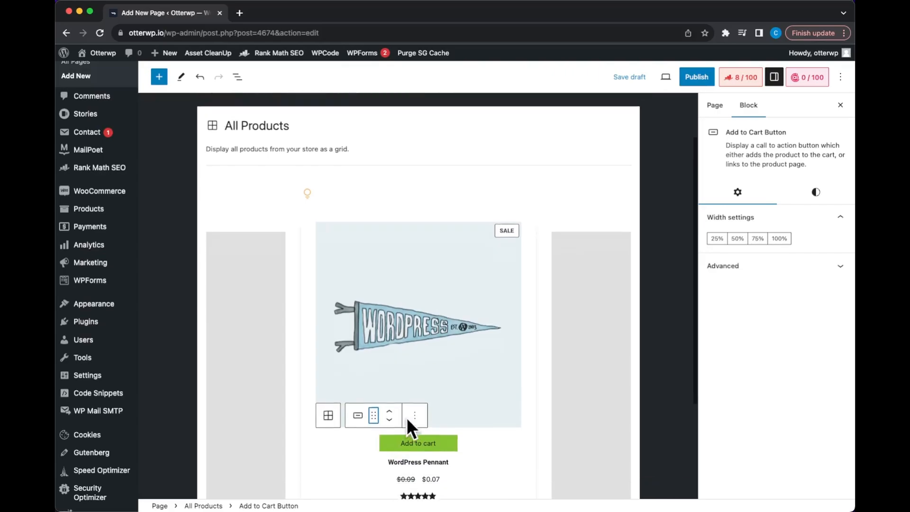
scroll(down, 3)
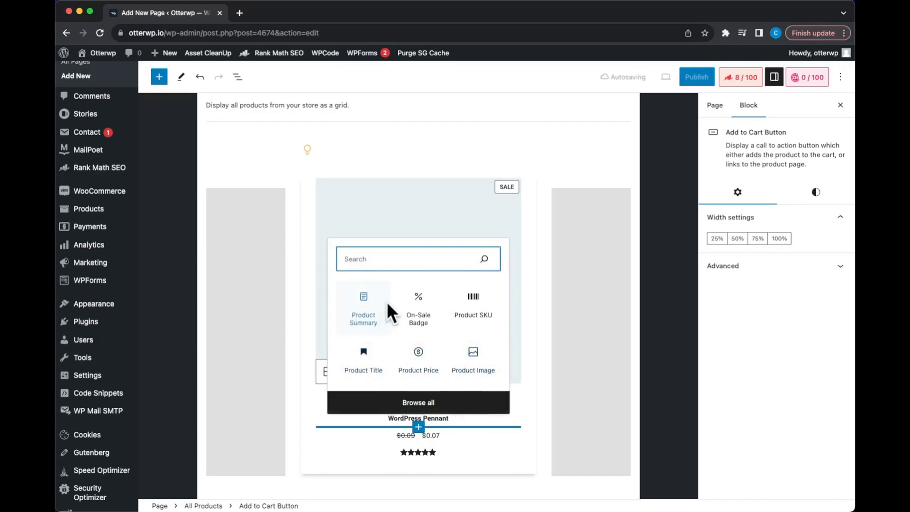
mouse_move(395, 317)
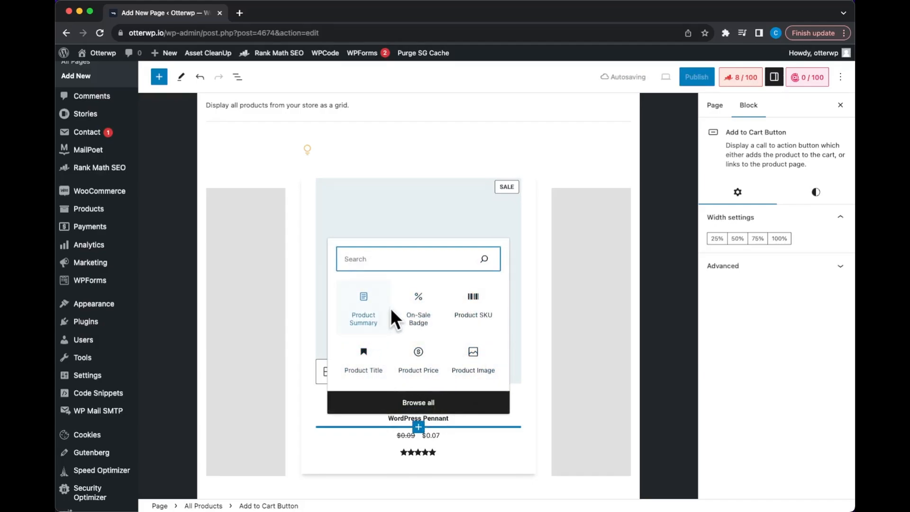
mouse_move(419, 407)
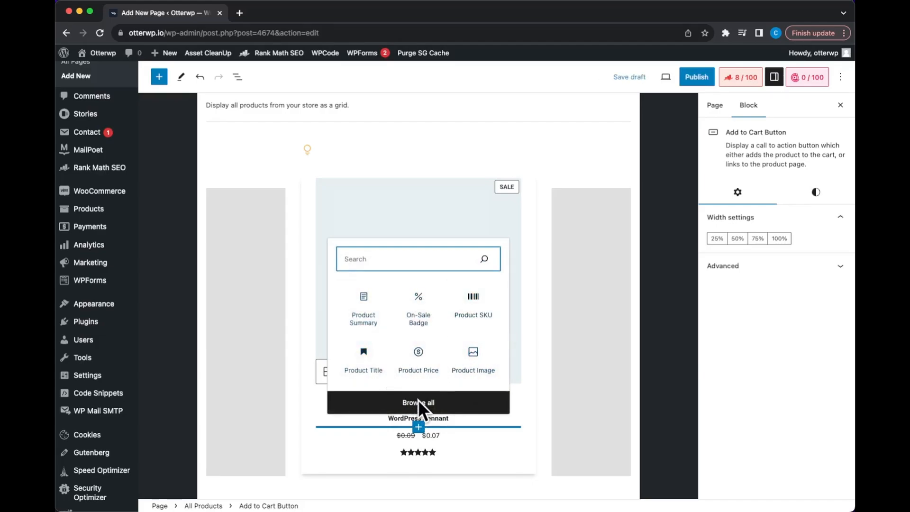
click(159, 77)
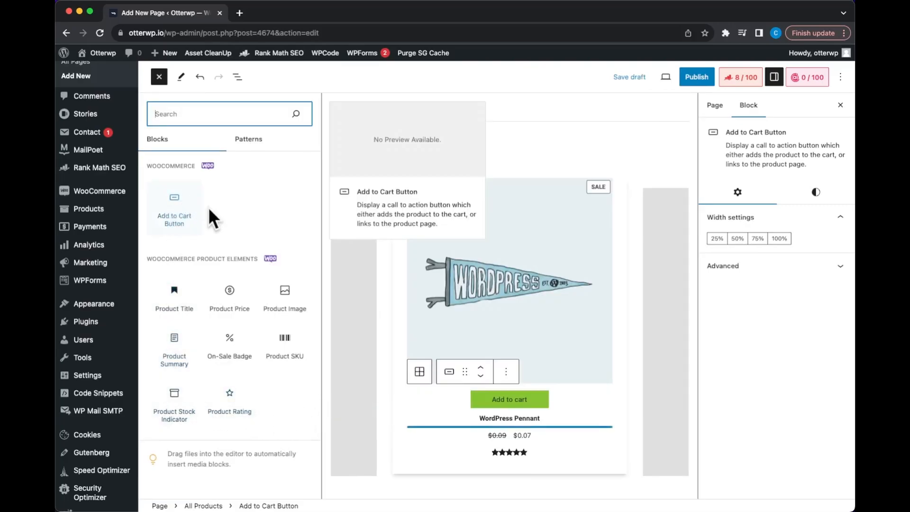
mouse_move(175, 296)
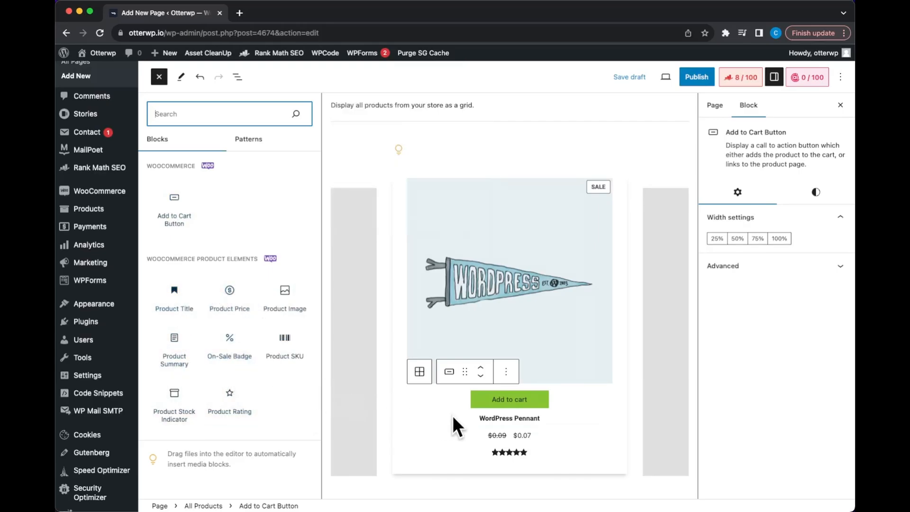
click(509, 452)
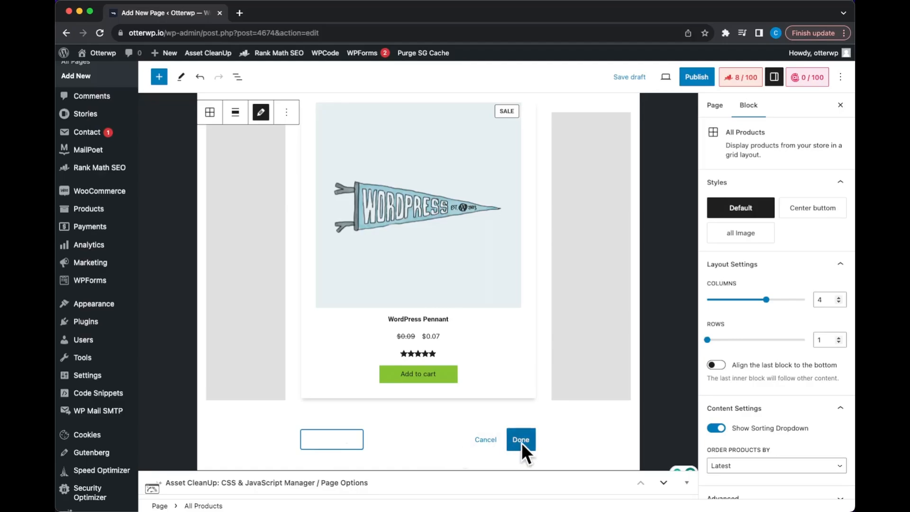
Confirm the product layout edits with Done and return to the grid's Layout Settings
click(520, 439)
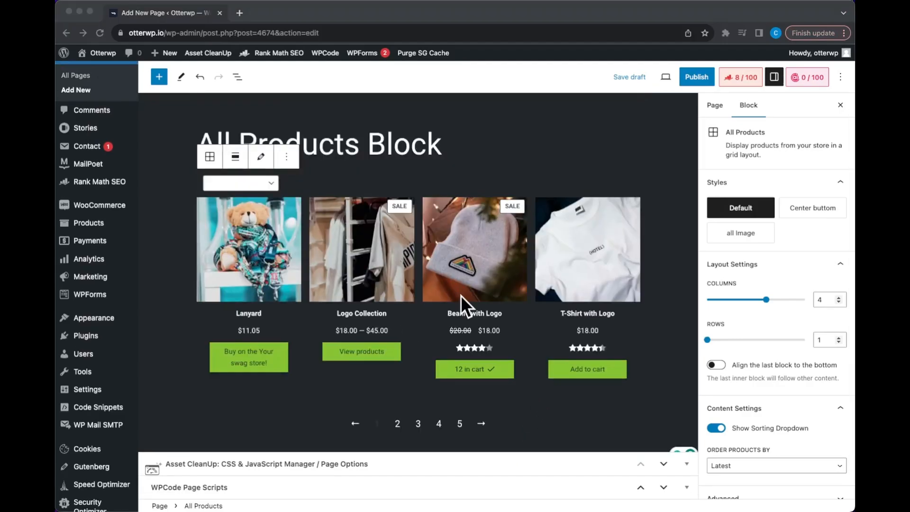
mouse_move(771, 317)
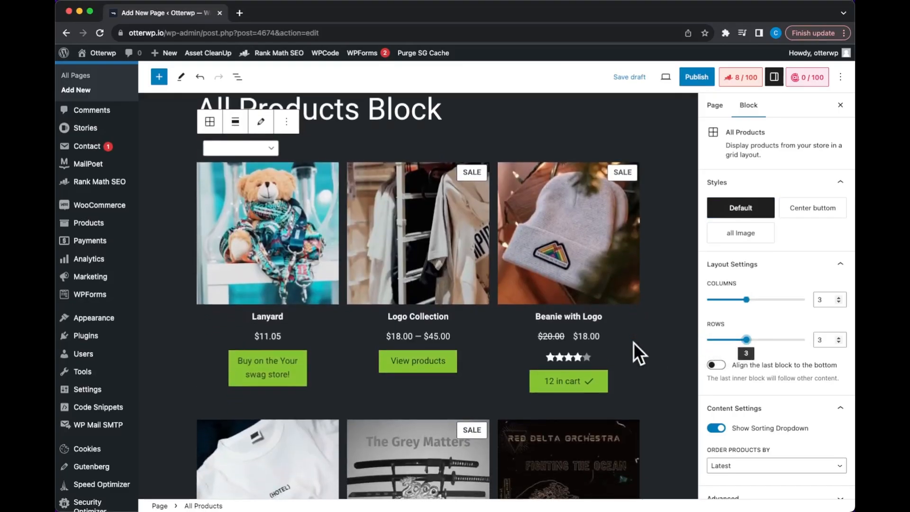
scroll(up, 3)
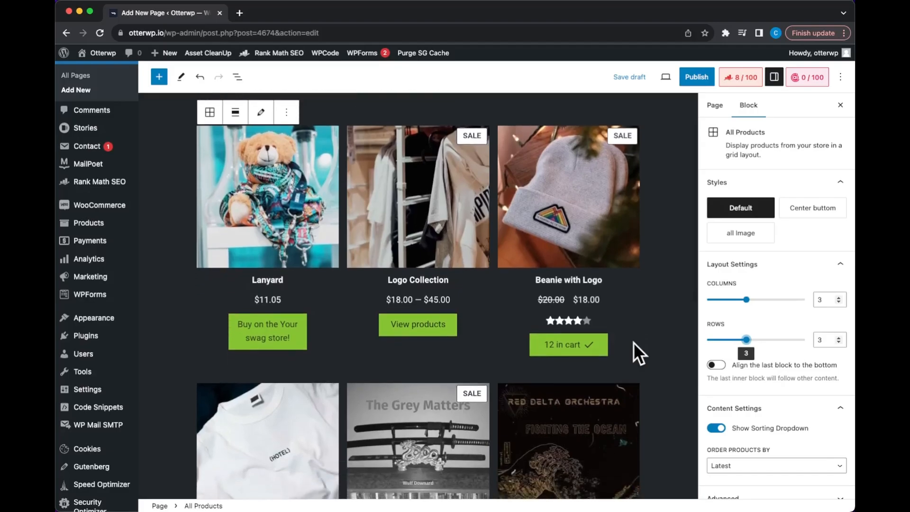
mouse_move(728, 208)
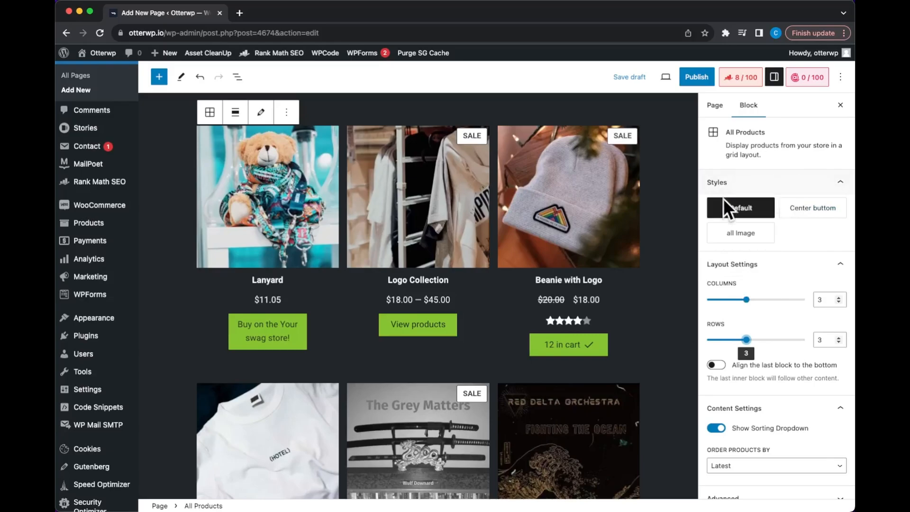
mouse_move(812, 208)
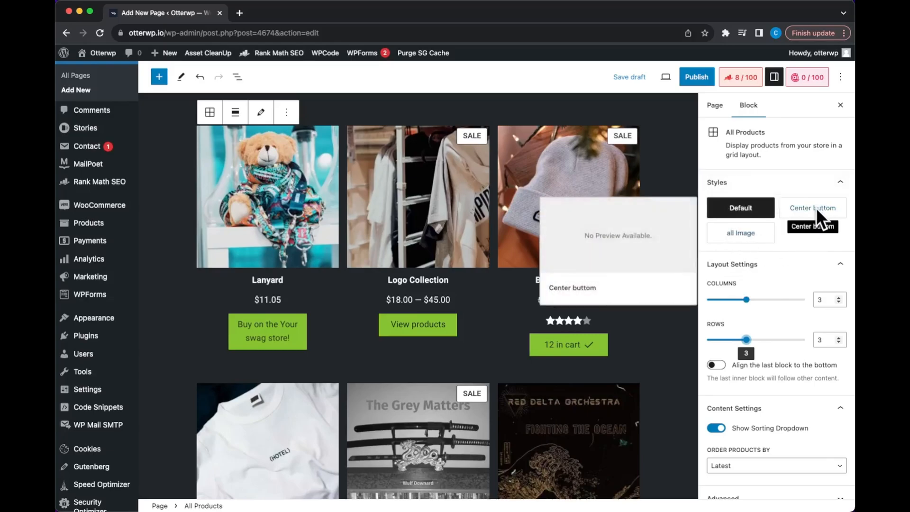
Try the Center buttom and default styles, then settle on the all image style for the grid
click(812, 207)
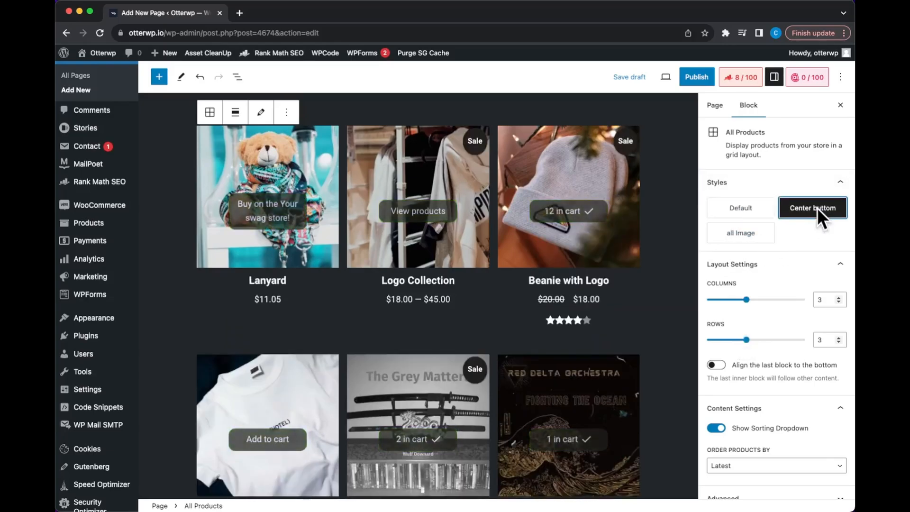
click(740, 233)
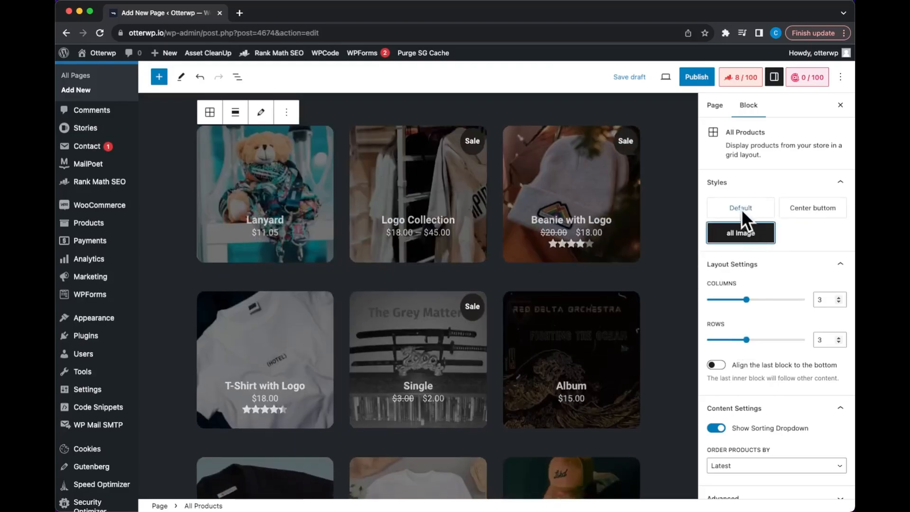
click(740, 208)
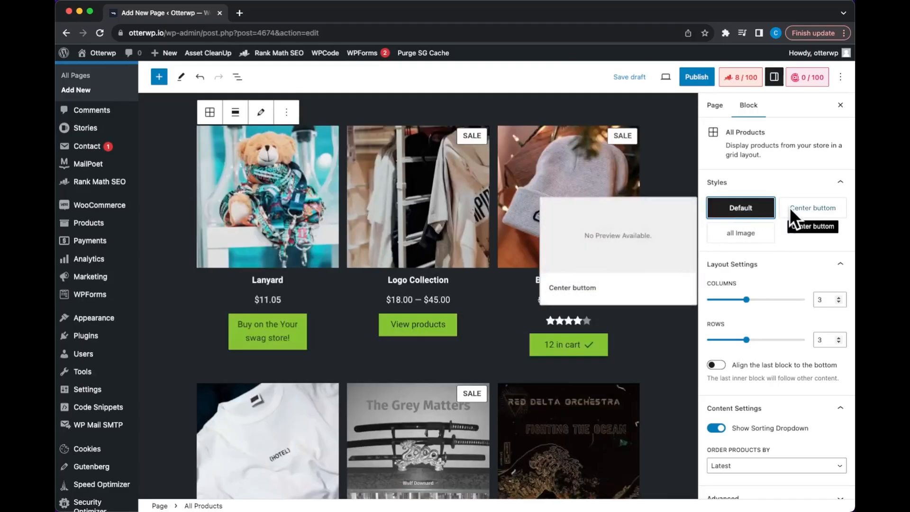
click(740, 233)
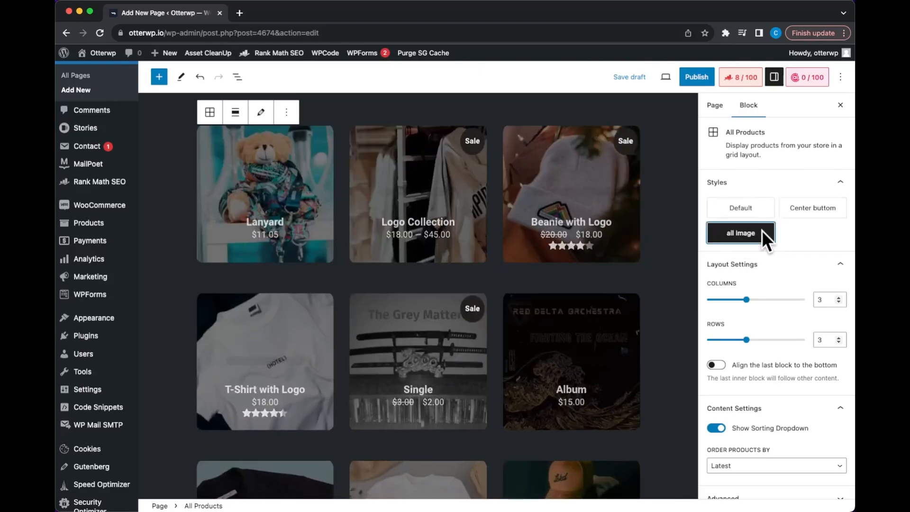
scroll(down, 3)
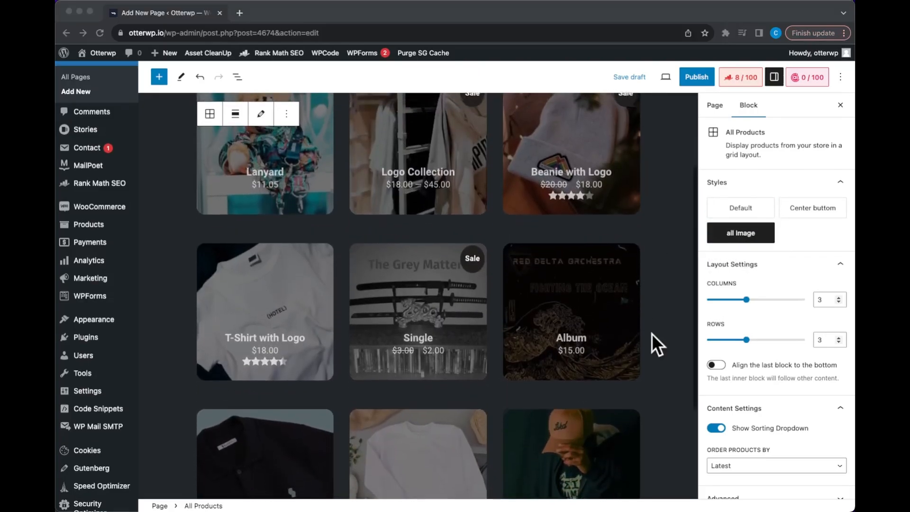
scroll(up, 3)
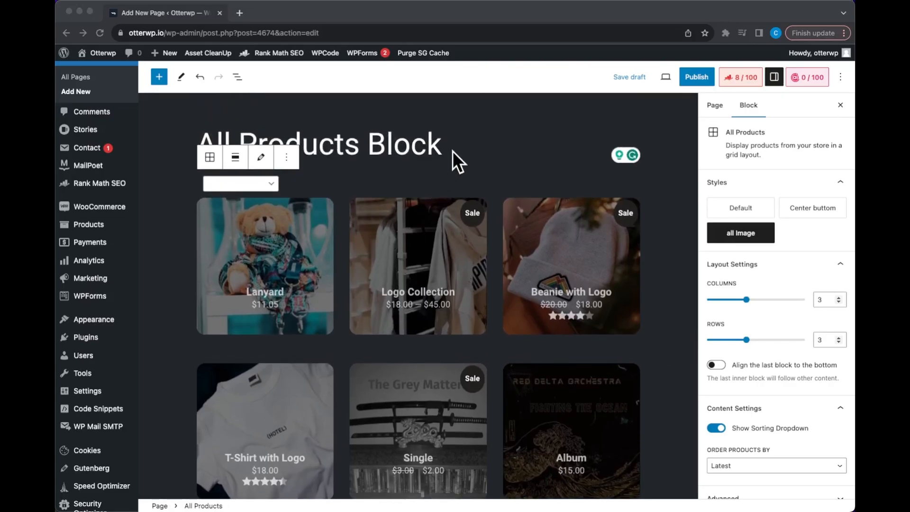
Insert a Filter by Price block under the title using the /pri slash command
click(293, 182)
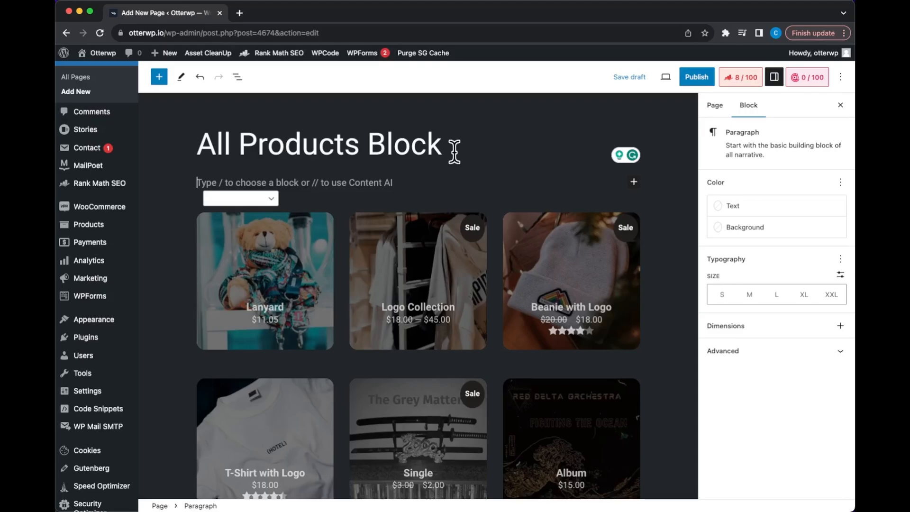
text(/)
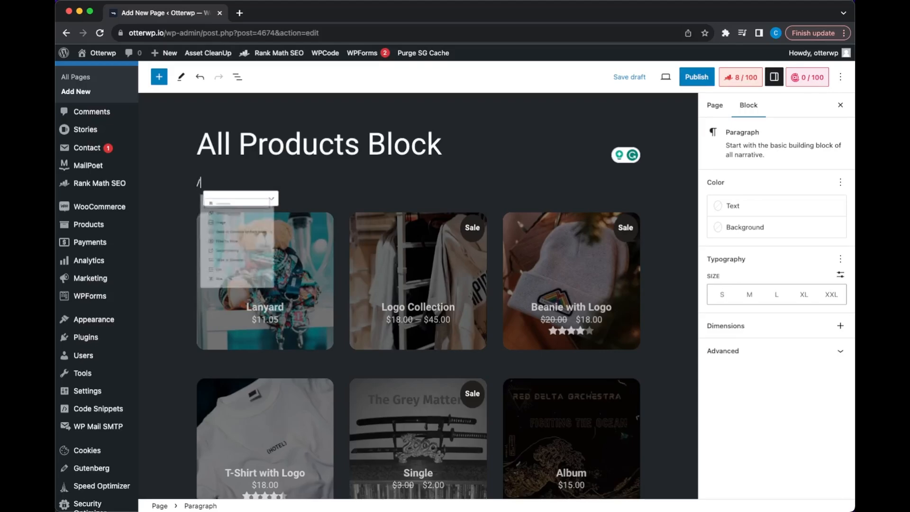
text(pric)
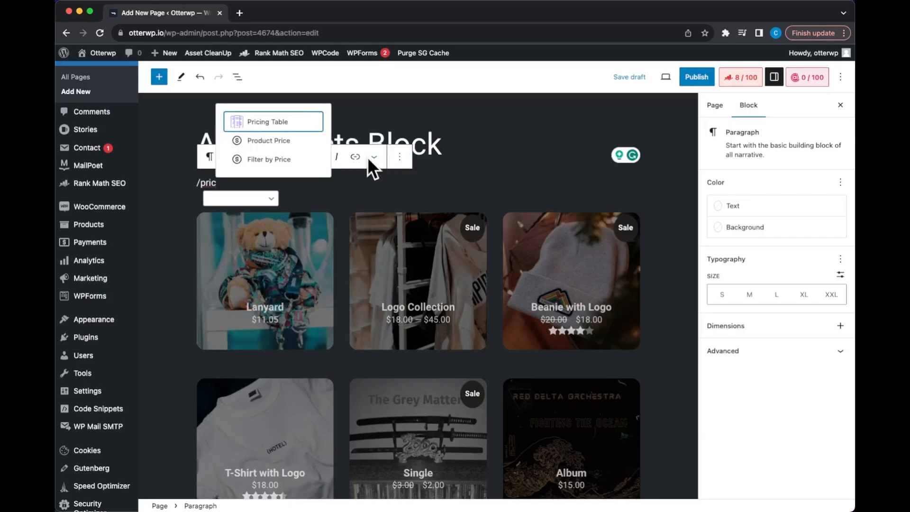
click(268, 160)
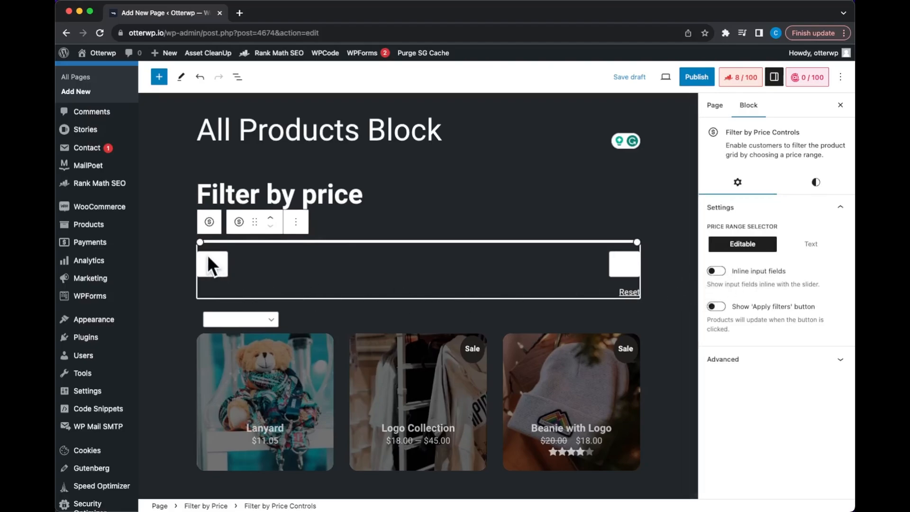
mouse_move(528, 229)
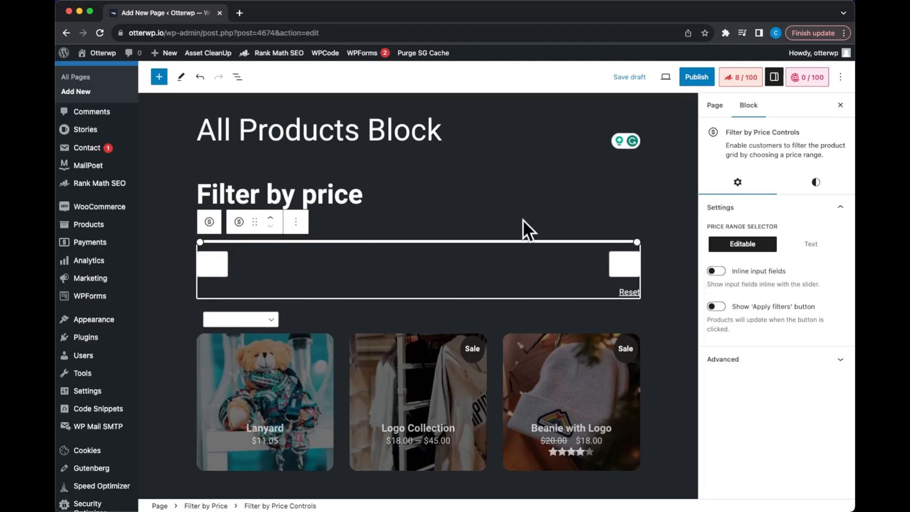
mouse_move(676, 90)
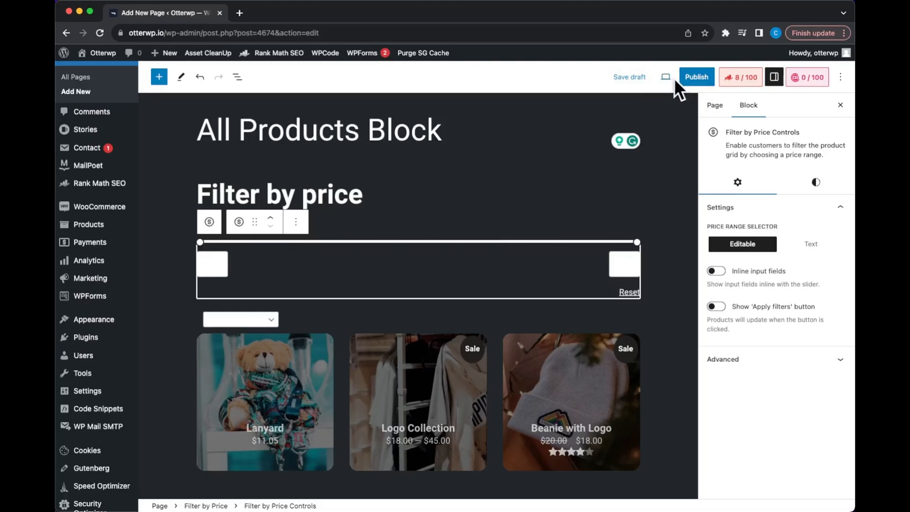
Preview the page in a new browser tab showing the $0–$90 price slider
click(665, 77)
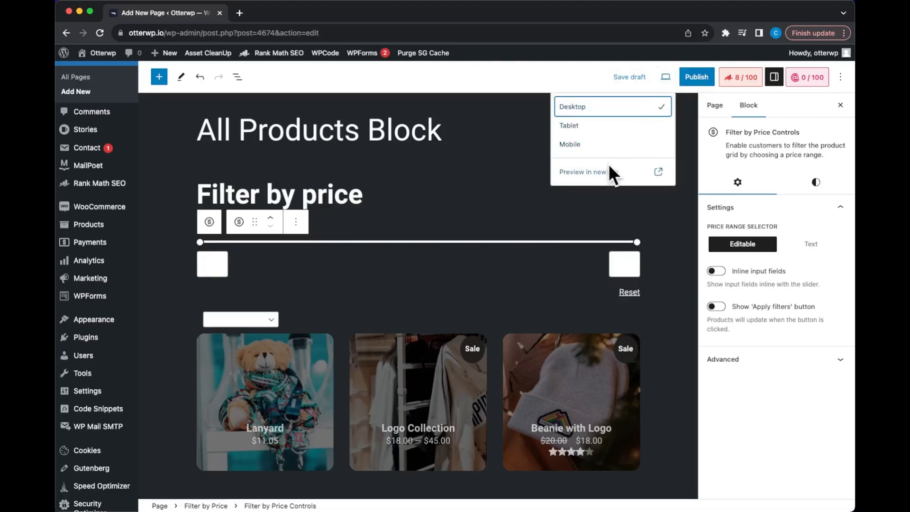
mouse_move(602, 177)
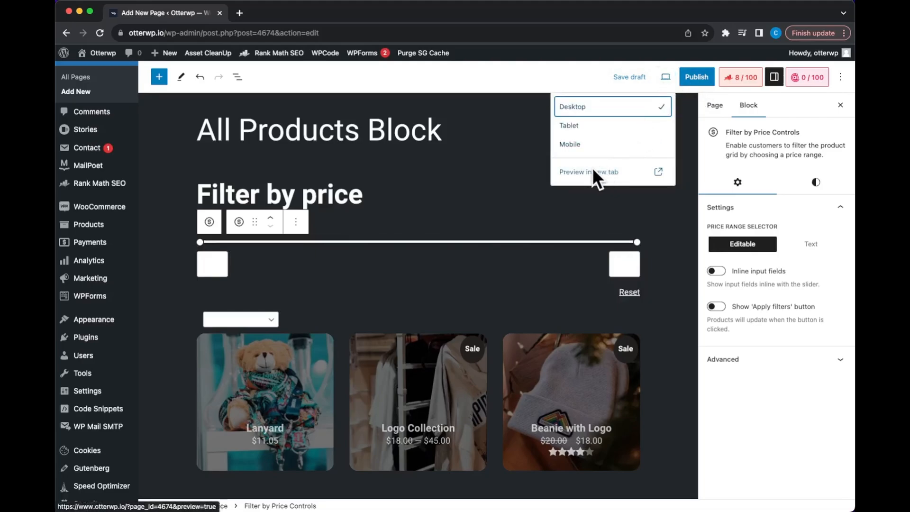
click(587, 171)
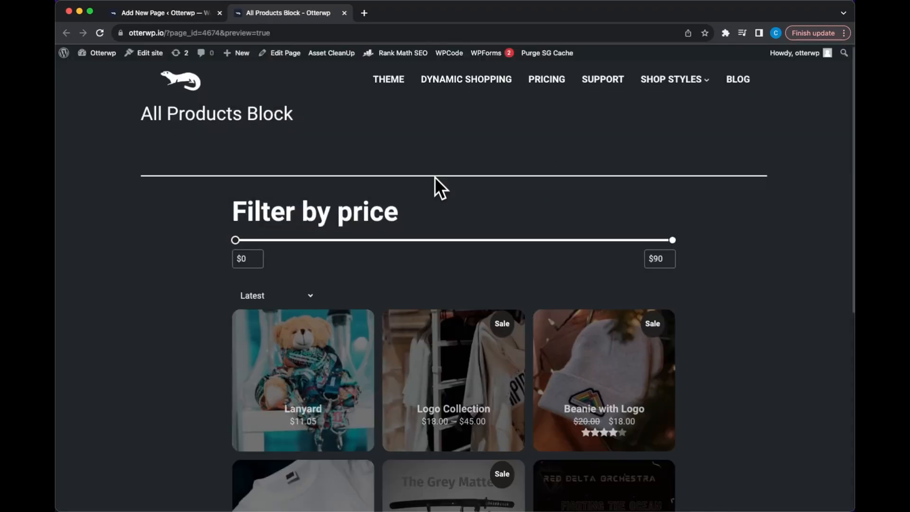
mouse_move(249, 246)
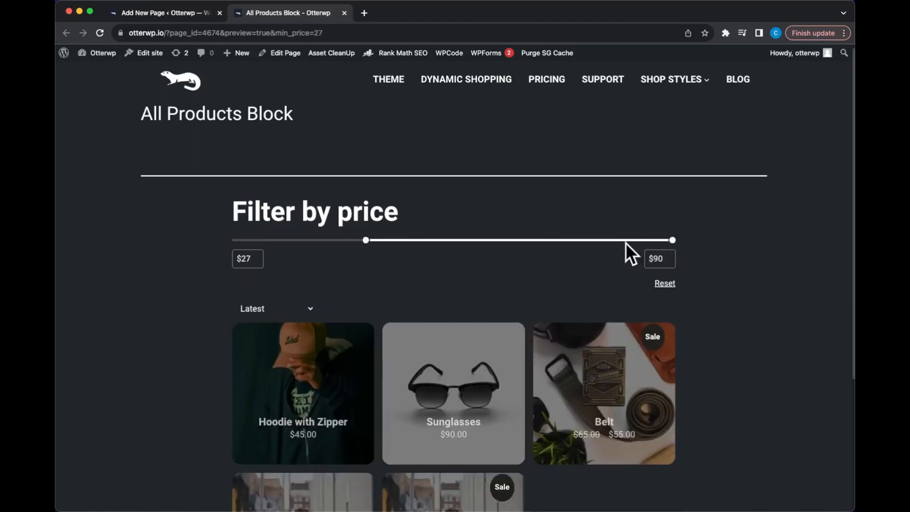
mouse_move(672, 240)
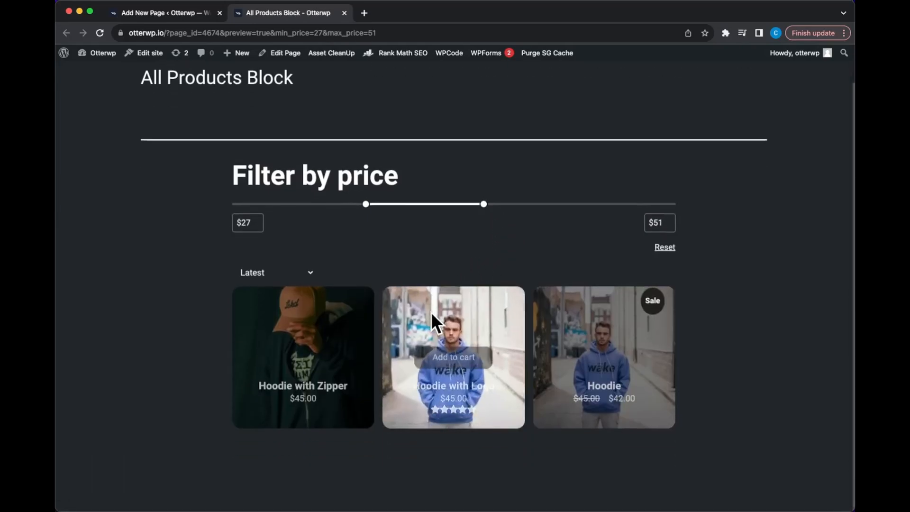
mouse_move(513, 307)
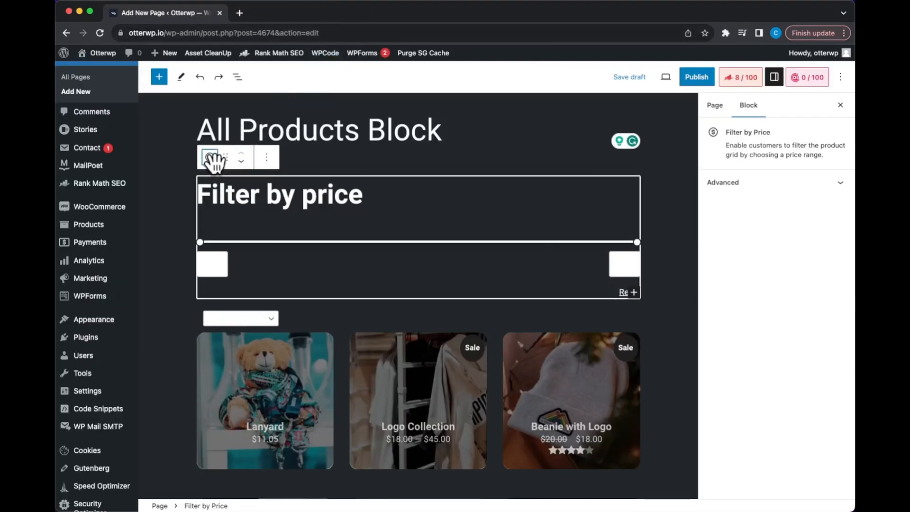
Delete the Filter by price block so the grid follows the title directly
click(266, 157)
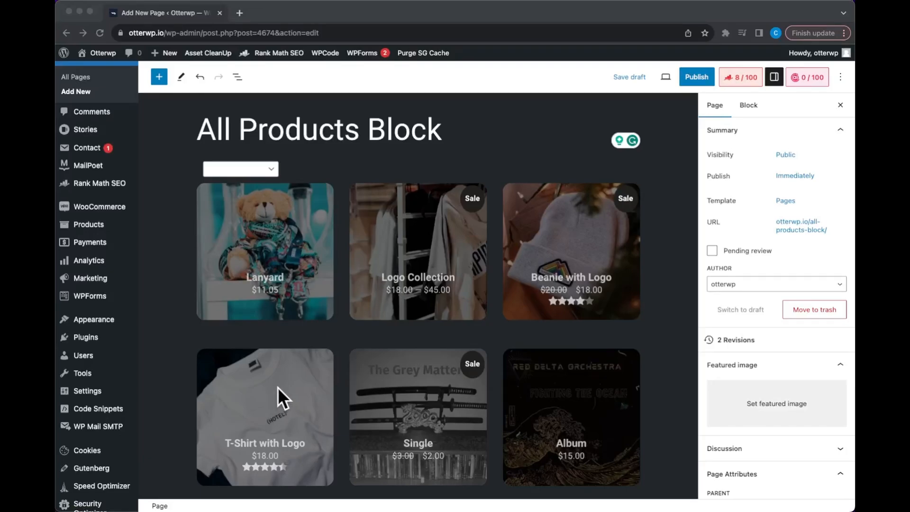
mouse_move(452, 134)
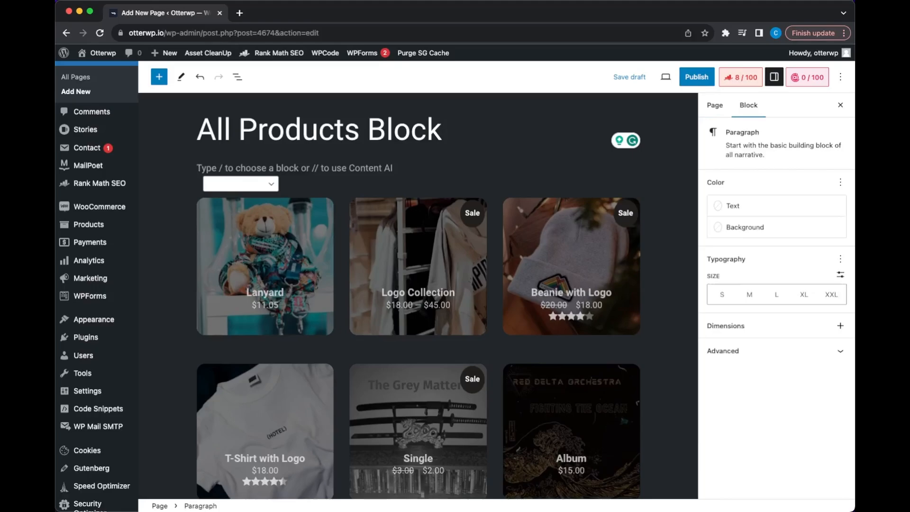
Search '/filter' in a new block to list price, stock, attribute, rating and active filter blocks
text(/fil)
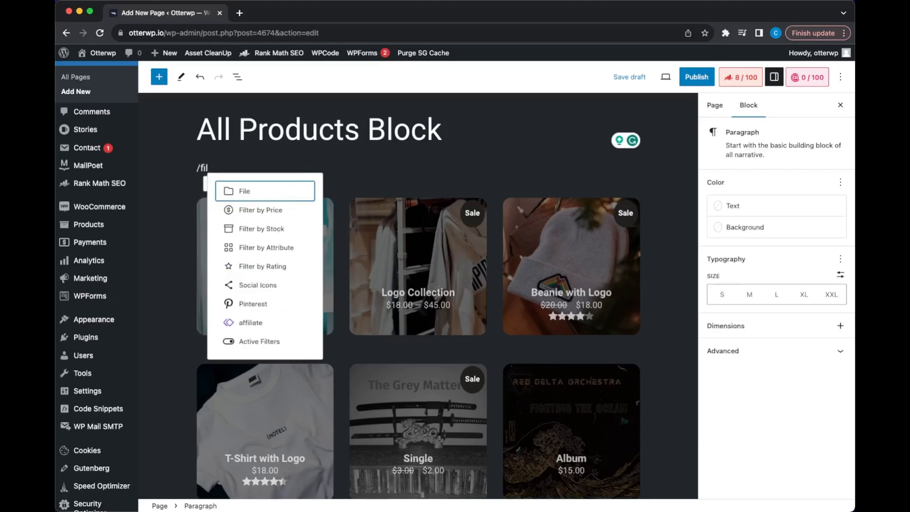
text(ter)
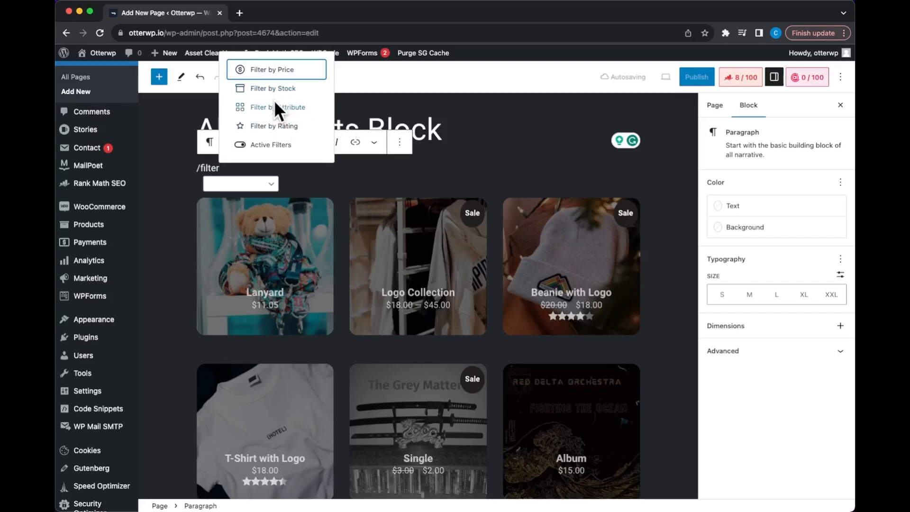
mouse_move(278, 113)
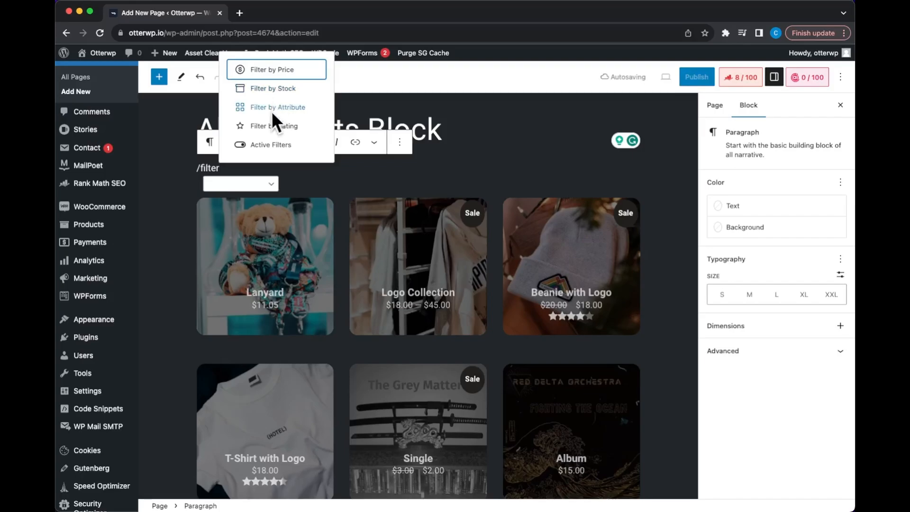
mouse_move(273, 92)
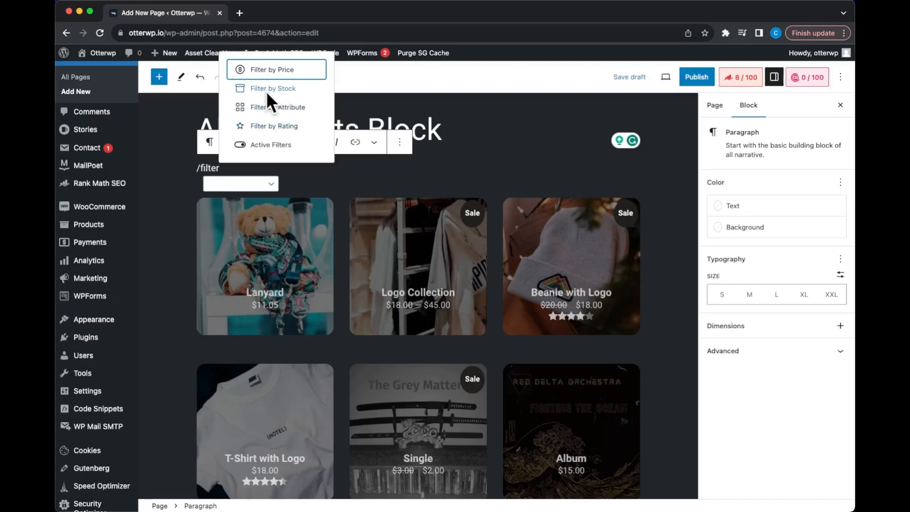
mouse_move(293, 131)
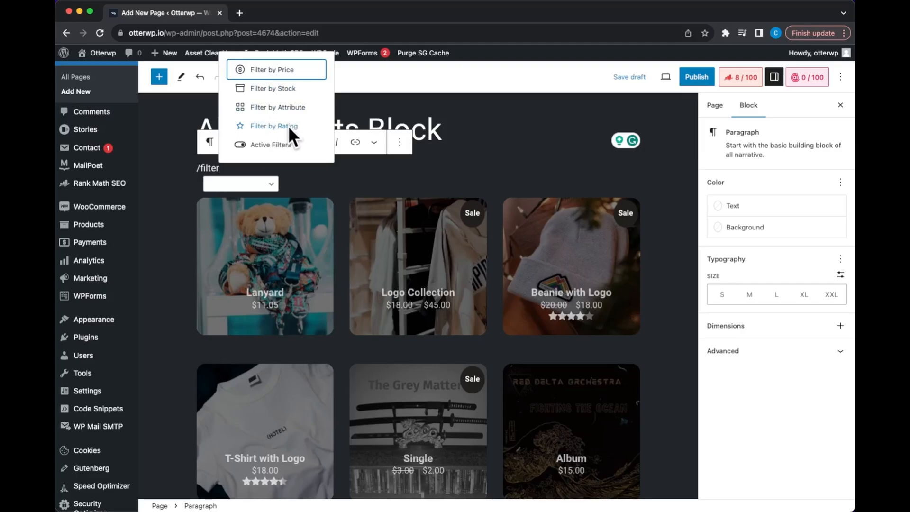
mouse_move(277, 107)
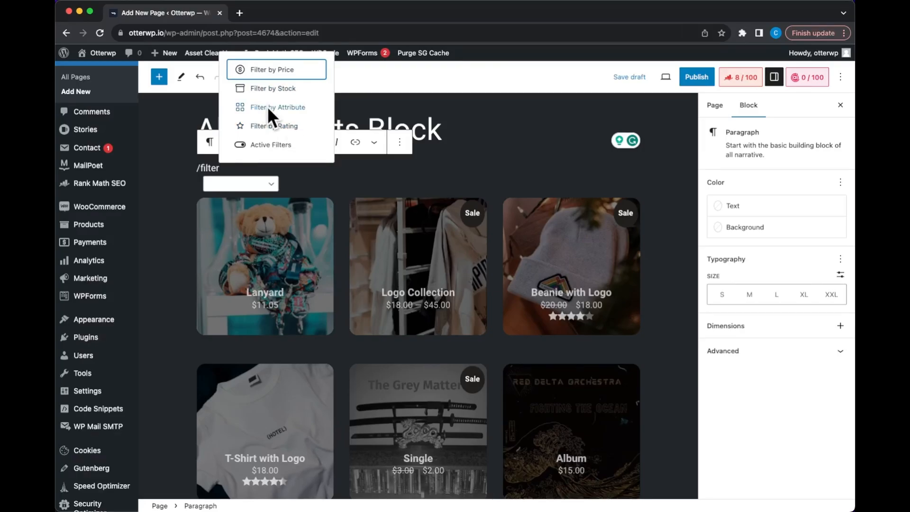